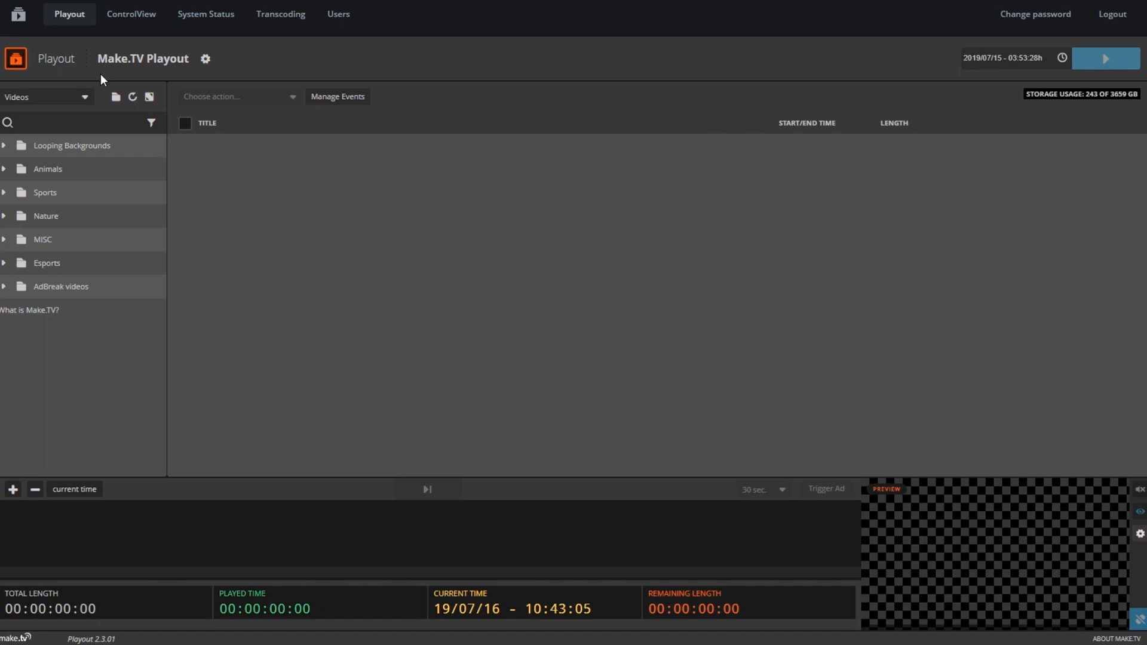
{"action": "mouse_move", "coordinate": [63, 207]}
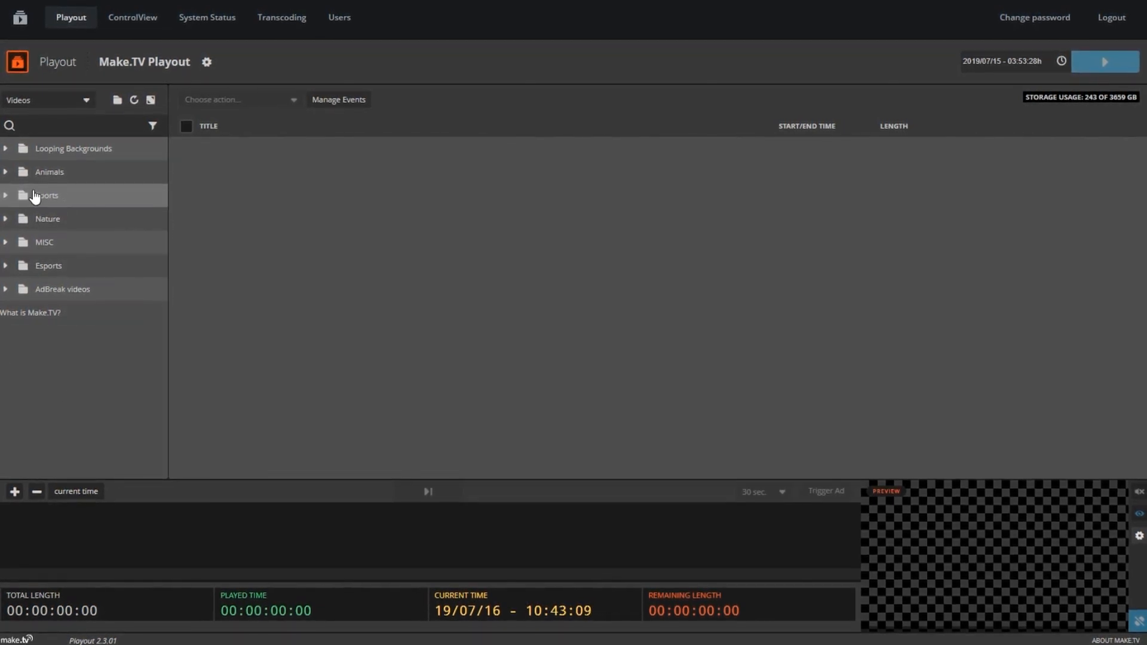
{"action": "mouse_move", "coordinate": [564, 225]}
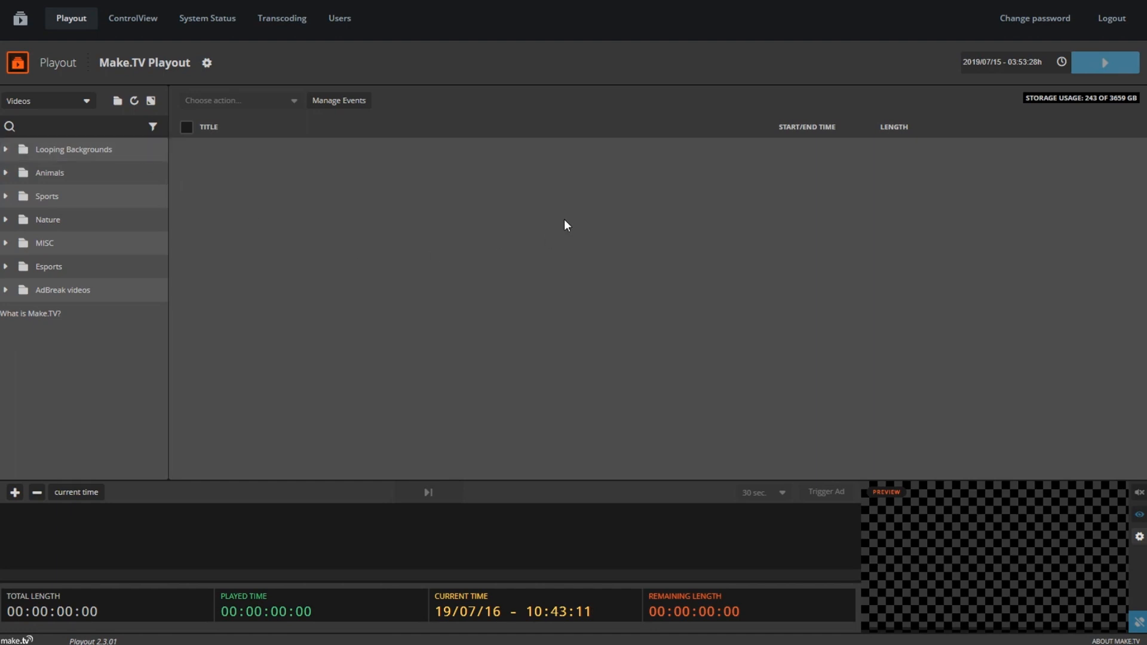
{"action": "mouse_move", "coordinate": [556, 352]}
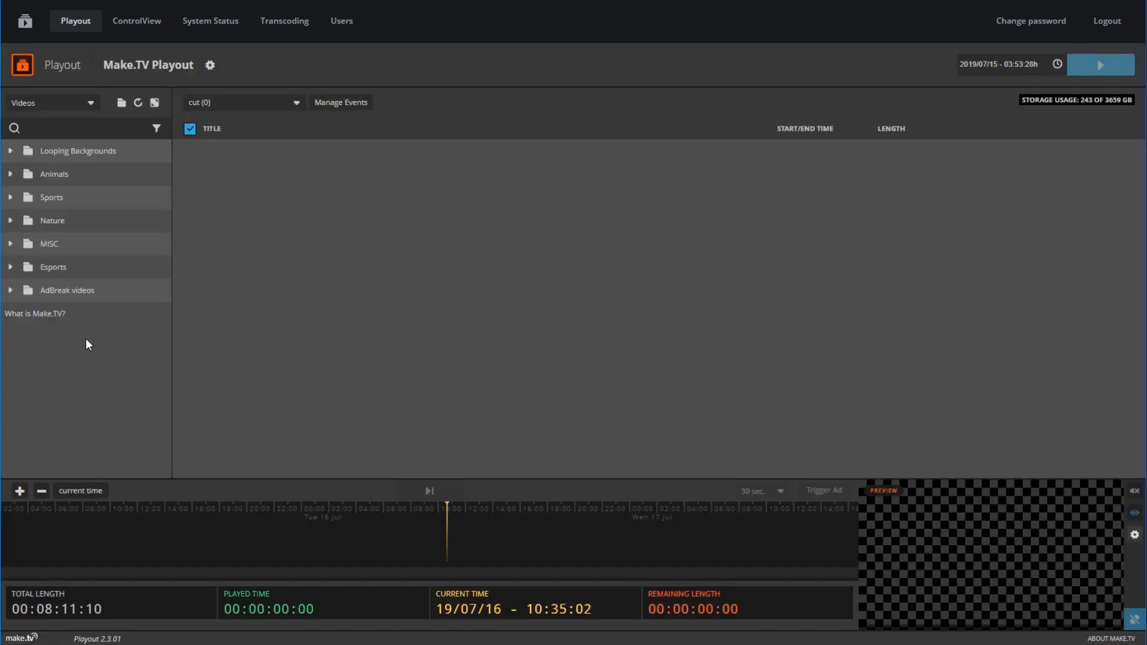
Add a Twitch-type output destination named Twitch, save it, and authorize it on Twitch
{"action": "left_click", "coordinate": [190, 128]}
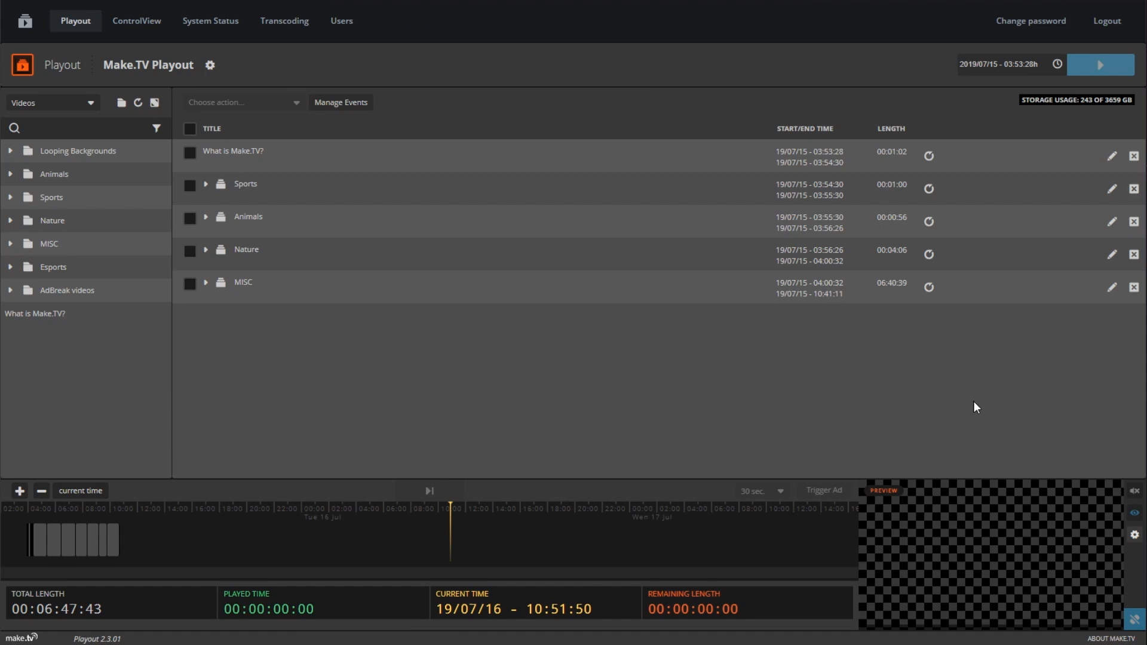
{"action": "mouse_move", "coordinate": [1134, 534]}
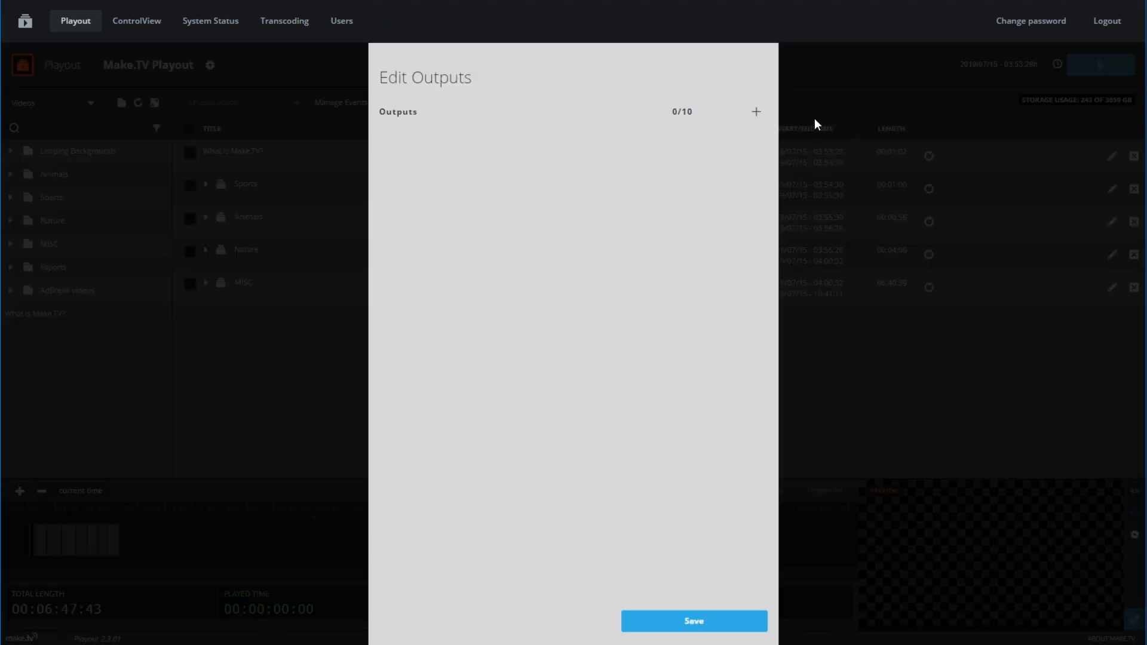
{"action": "left_click", "coordinate": [755, 112]}
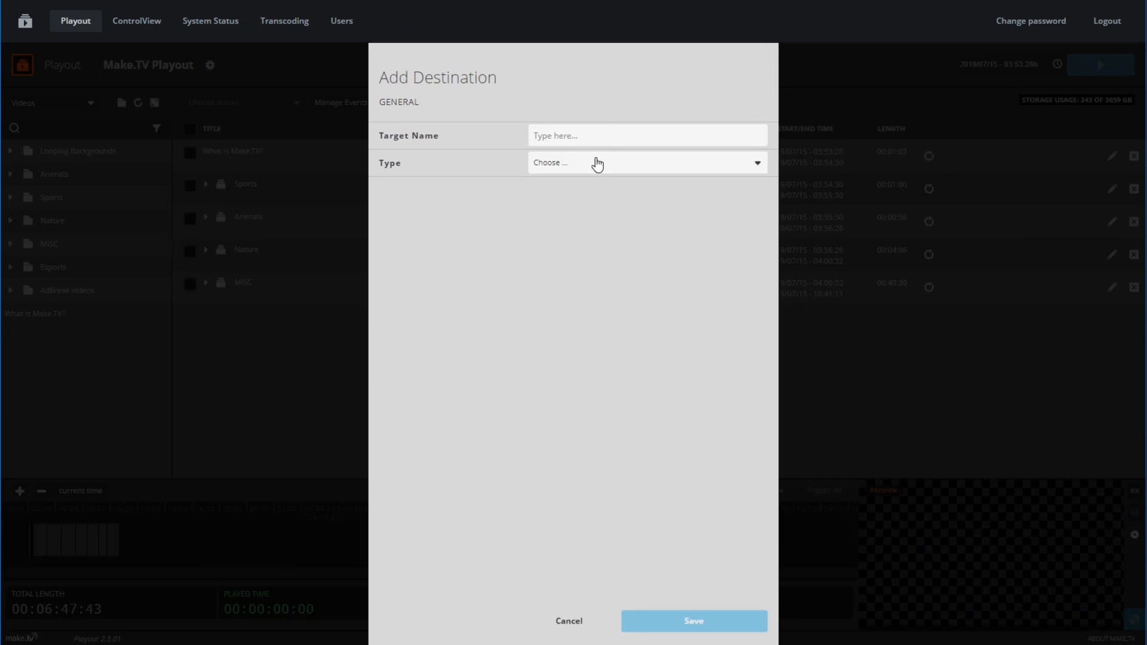
{"action": "left_click", "coordinate": [647, 163]}
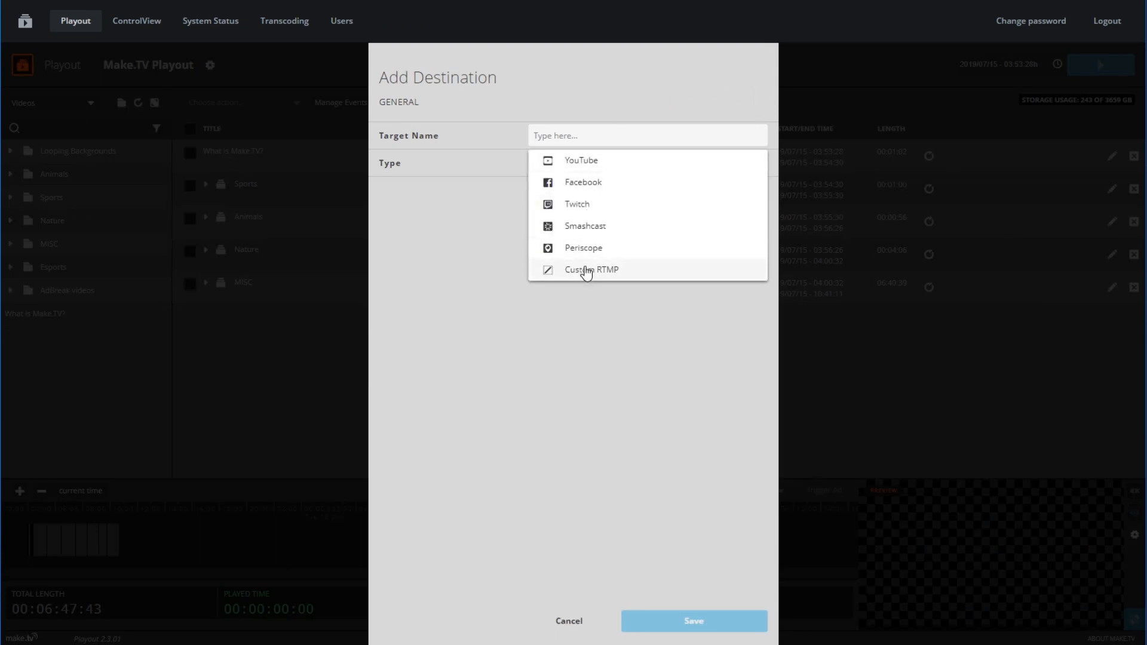
{"action": "mouse_move", "coordinate": [619, 212]}
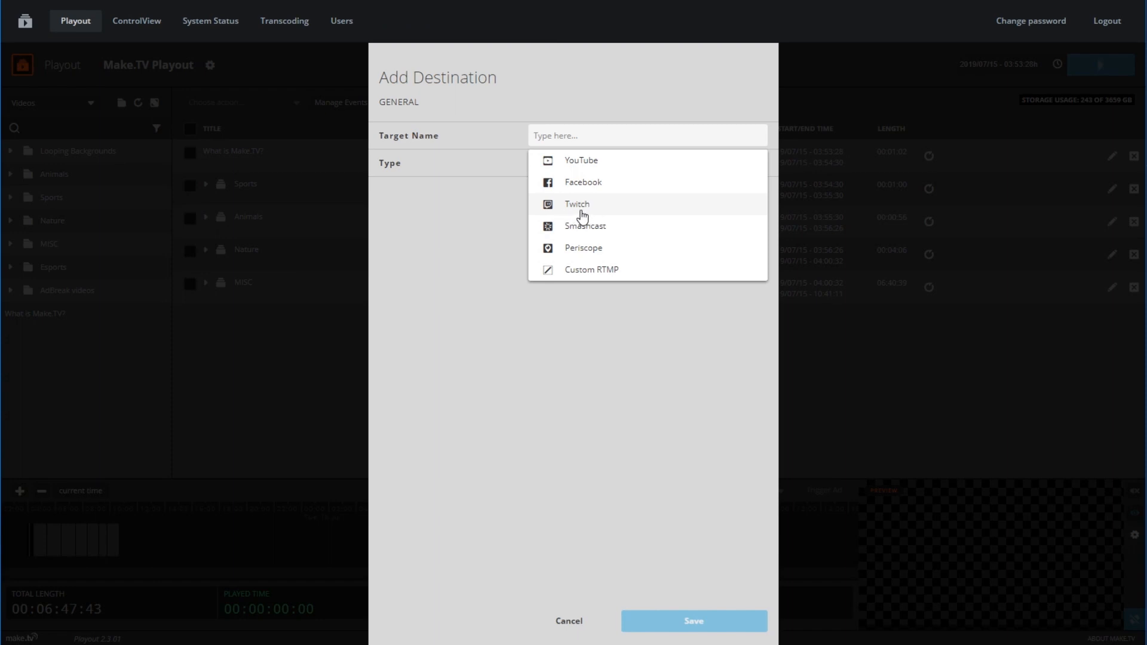
{"action": "left_click", "coordinate": [576, 204]}
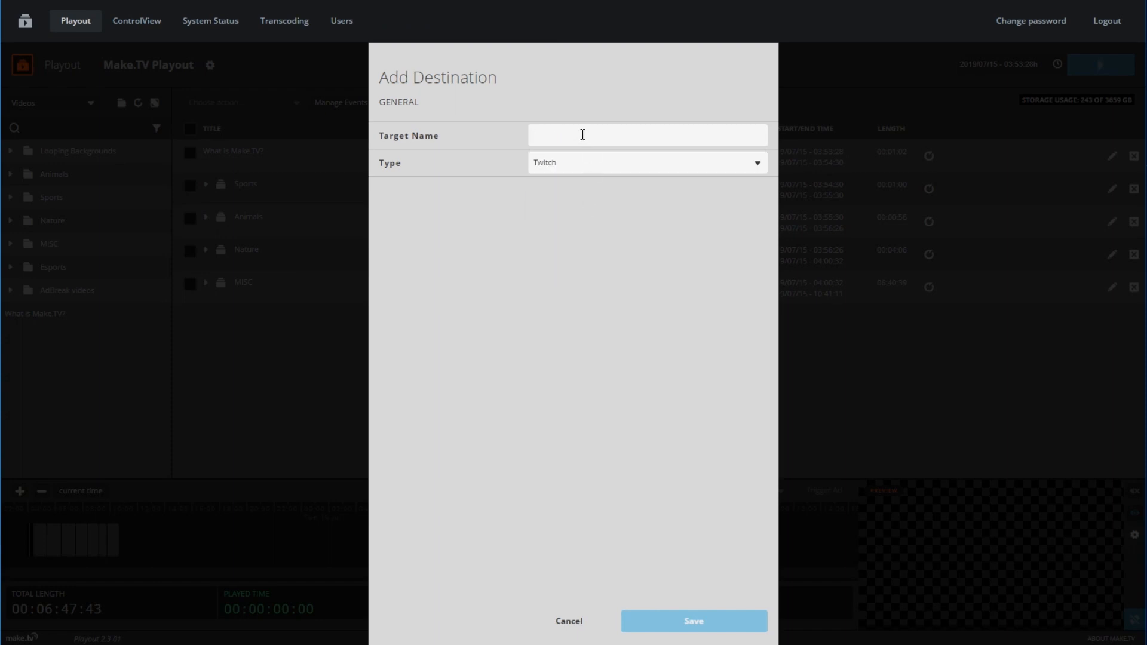
{"action": "type", "text": "Twitch"}
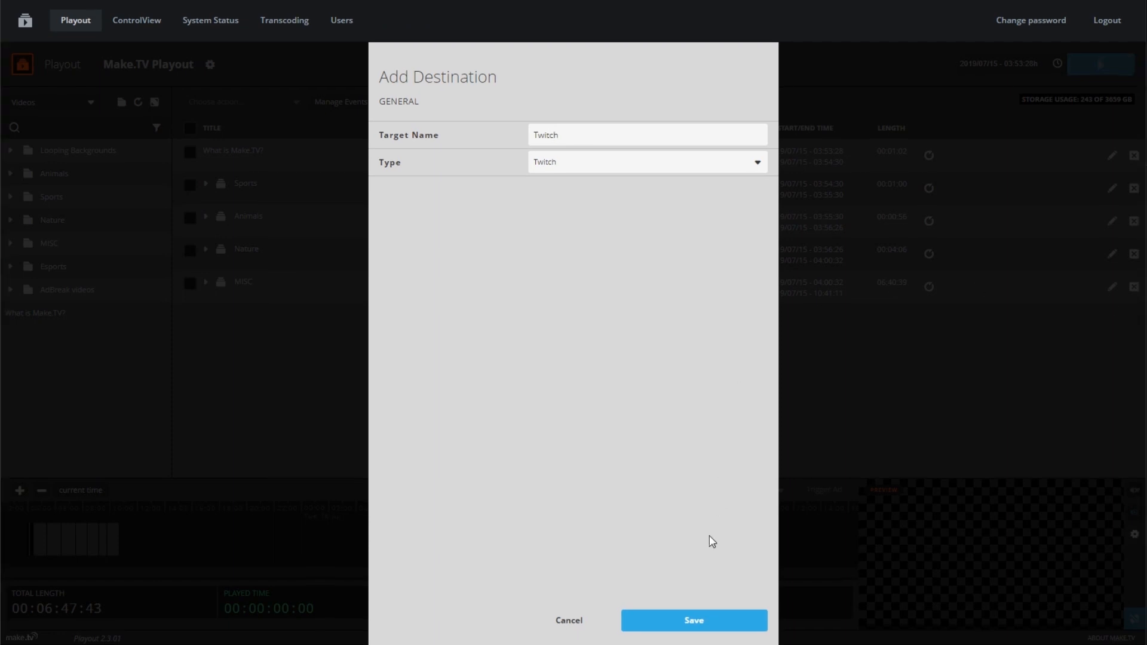
{"action": "left_click", "coordinate": [691, 620]}
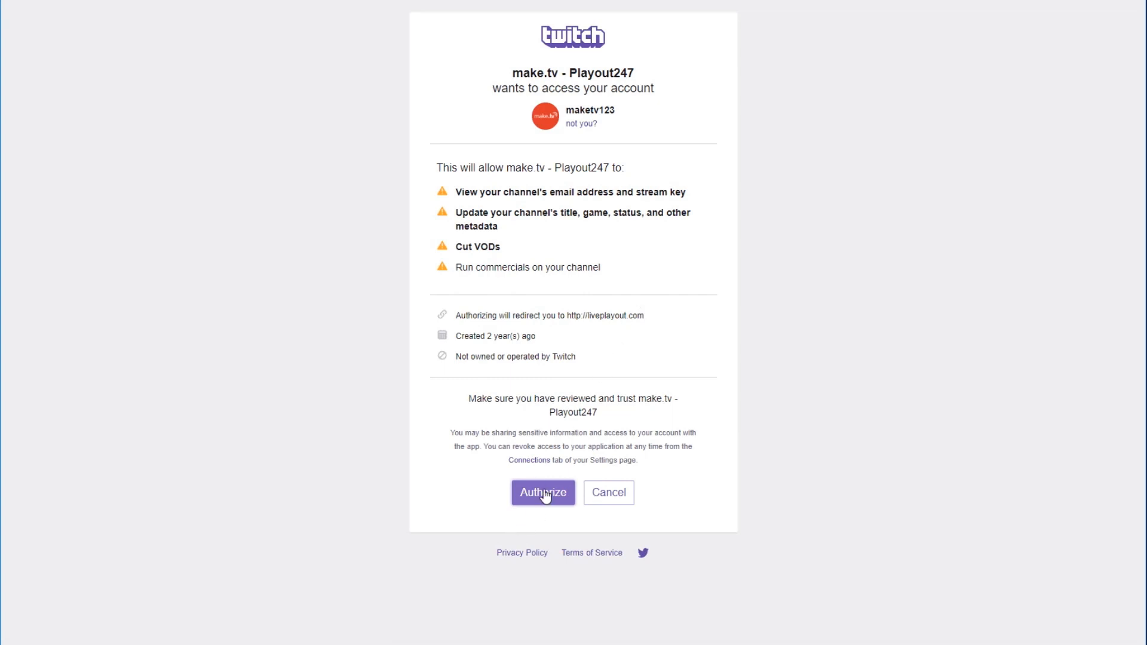
{"action": "left_click", "coordinate": [542, 492]}
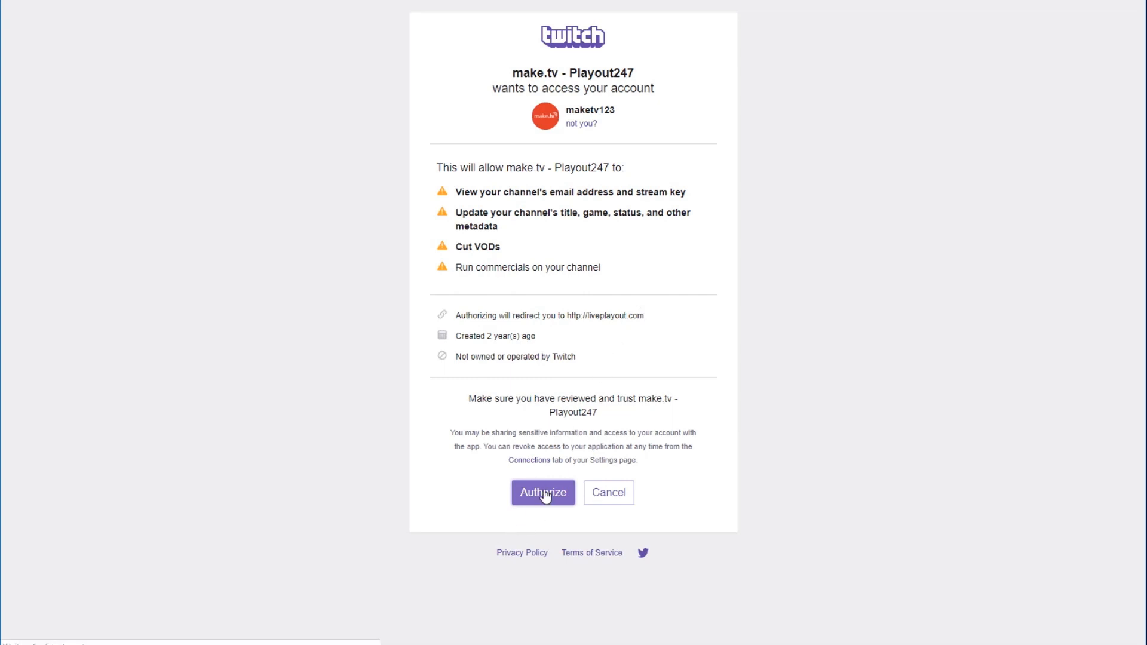
{"action": "left_click", "coordinate": [542, 492]}
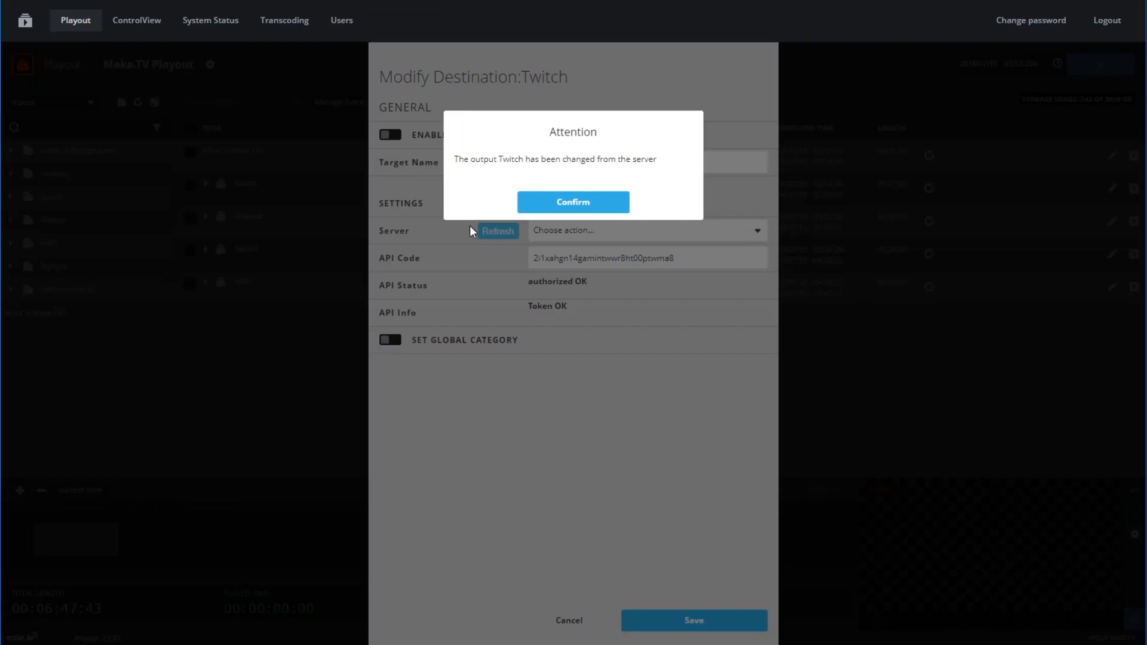
Acknowledge the server-change notice, then switch the Twitch output on and save the outputs
{"action": "left_click", "coordinate": [573, 202]}
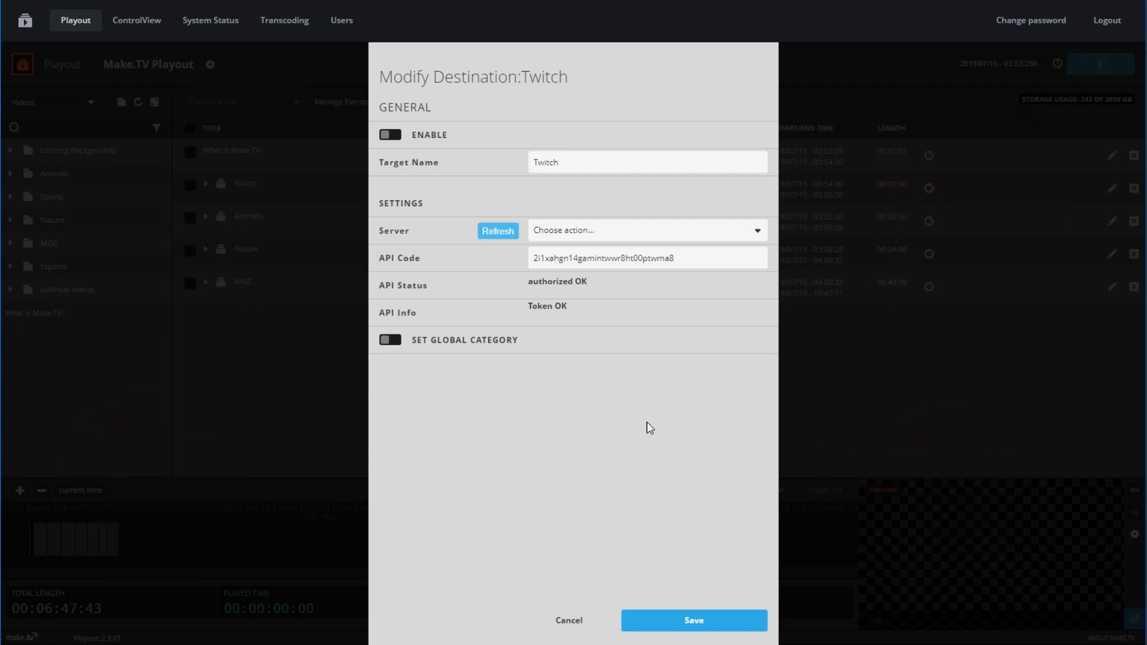
{"action": "mouse_move", "coordinate": [639, 400]}
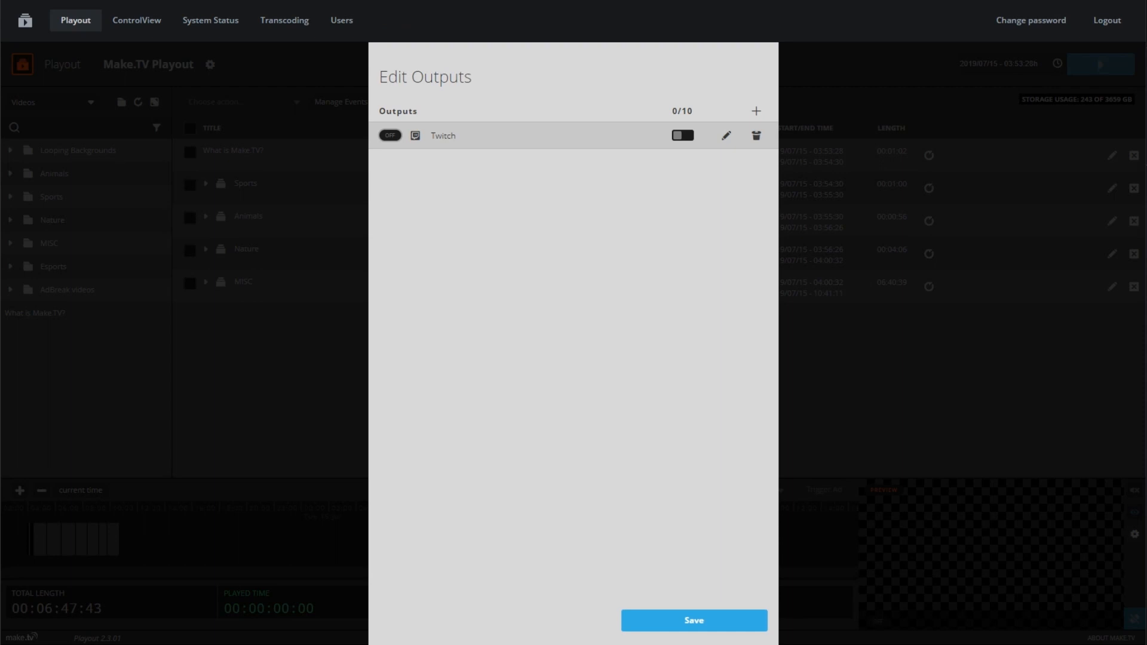
{"action": "mouse_move", "coordinate": [671, 181]}
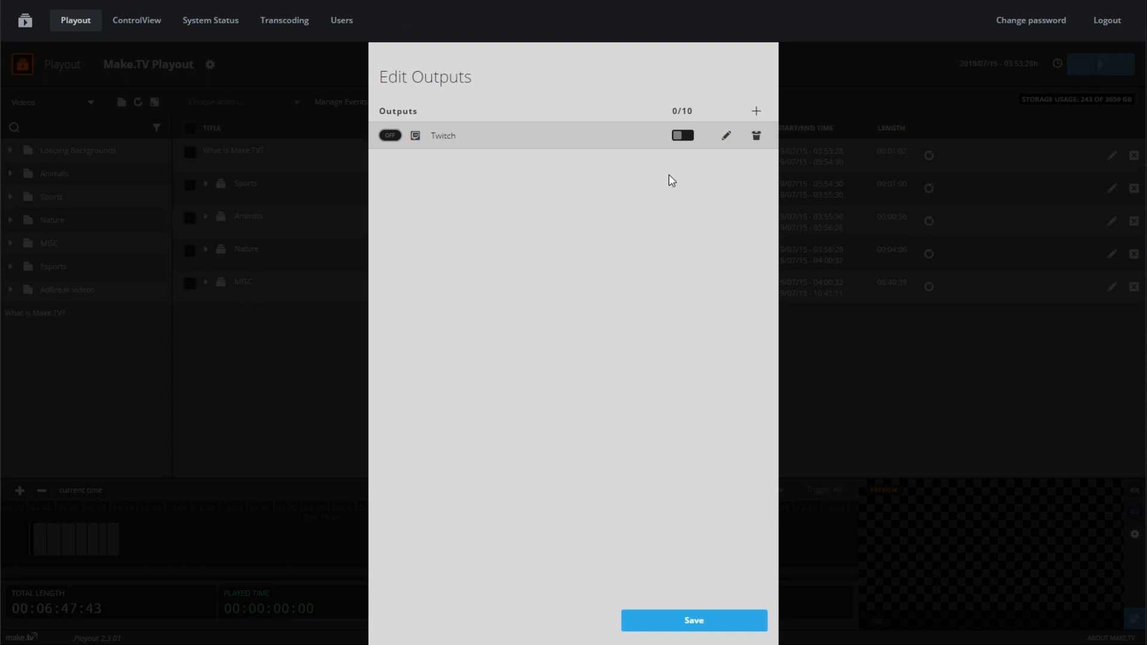
{"action": "left_click", "coordinate": [681, 136]}
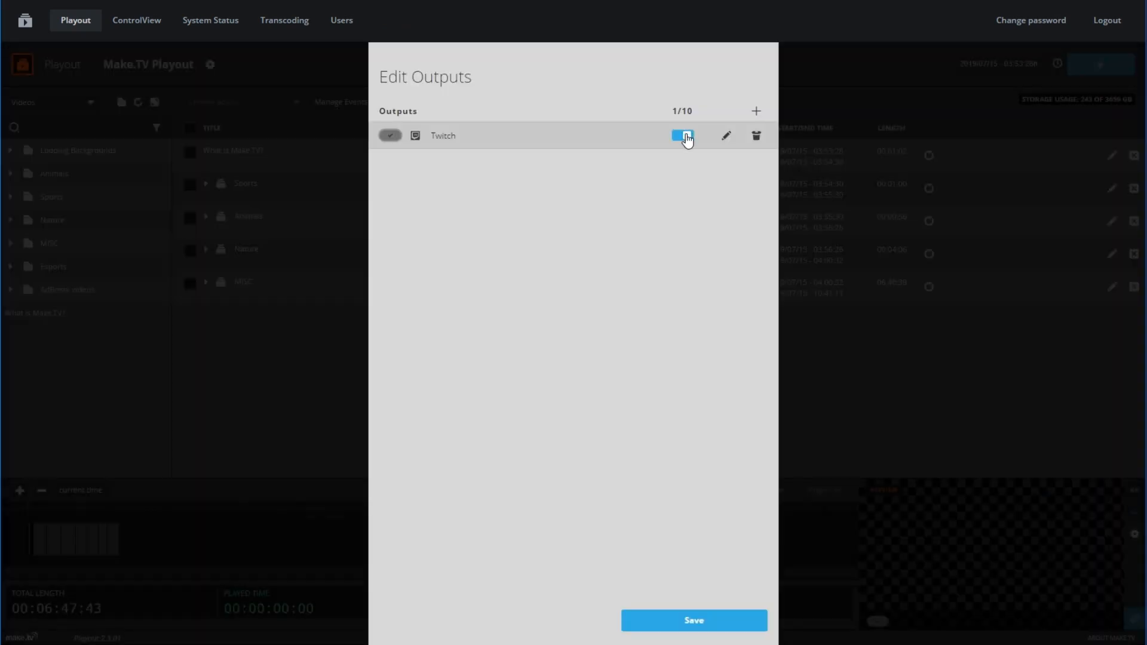
{"action": "left_click", "coordinate": [692, 619]}
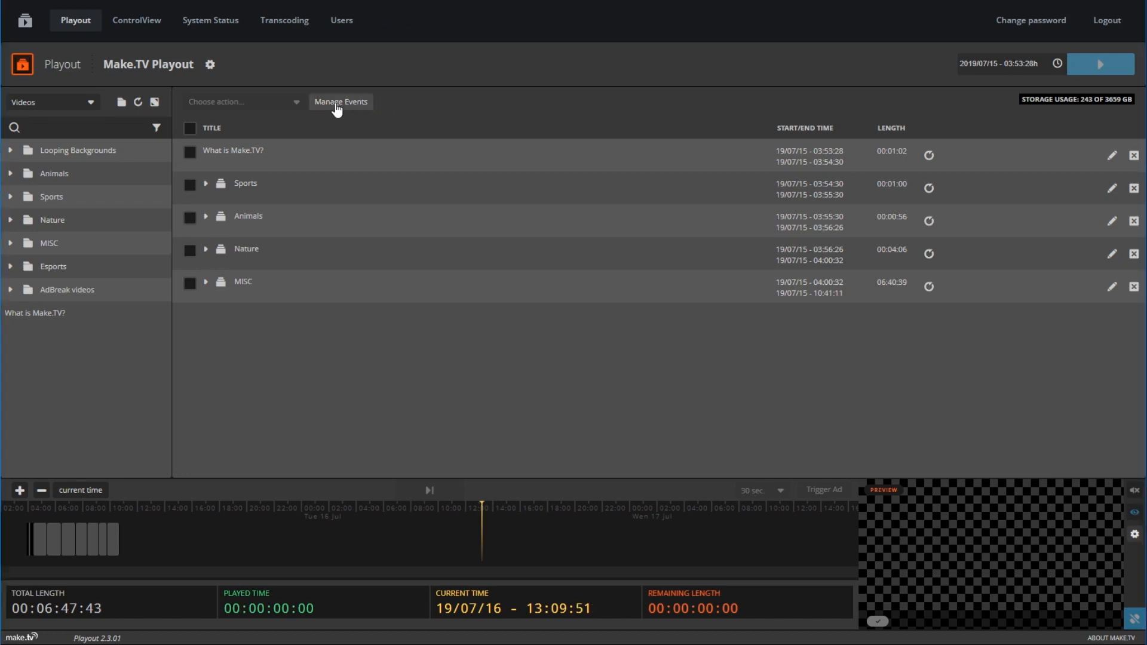
Create an ad event titled 30 with a 30-second ad length and no playback delay
{"action": "left_click", "coordinate": [339, 102]}
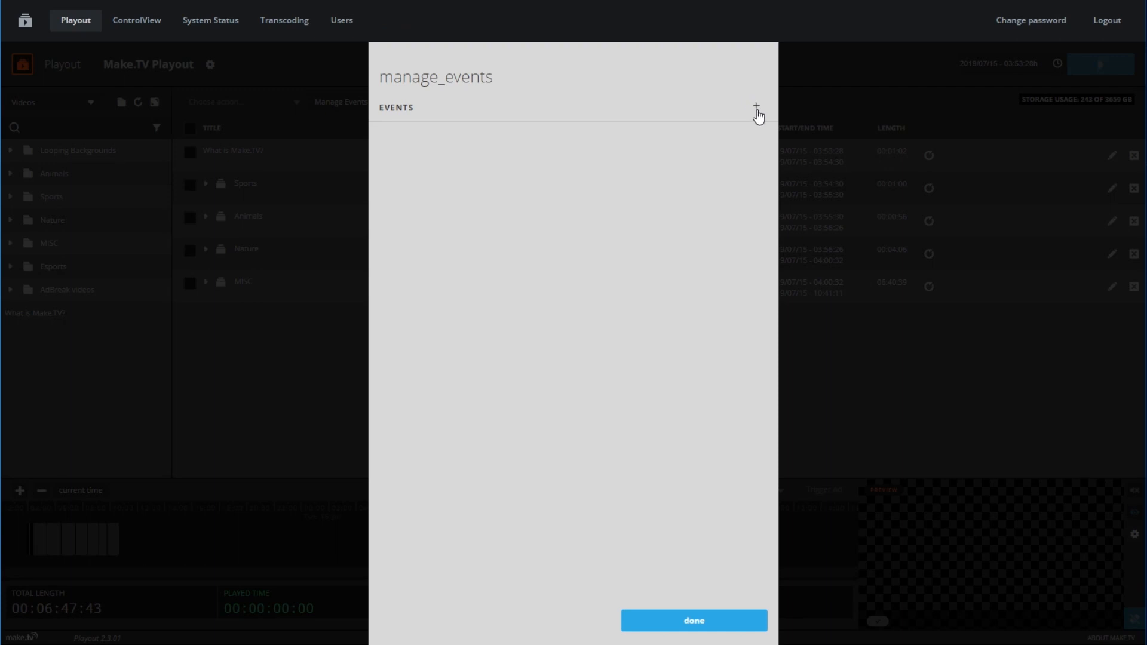
{"action": "left_click", "coordinate": [755, 107]}
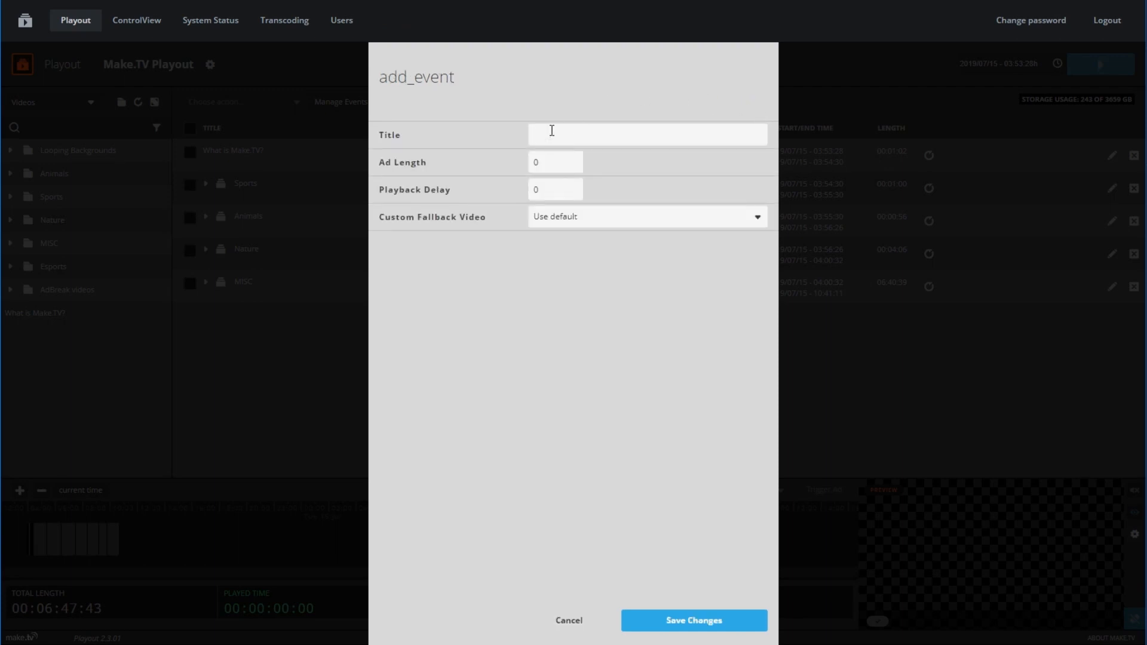
{"action": "type", "text": "30"}
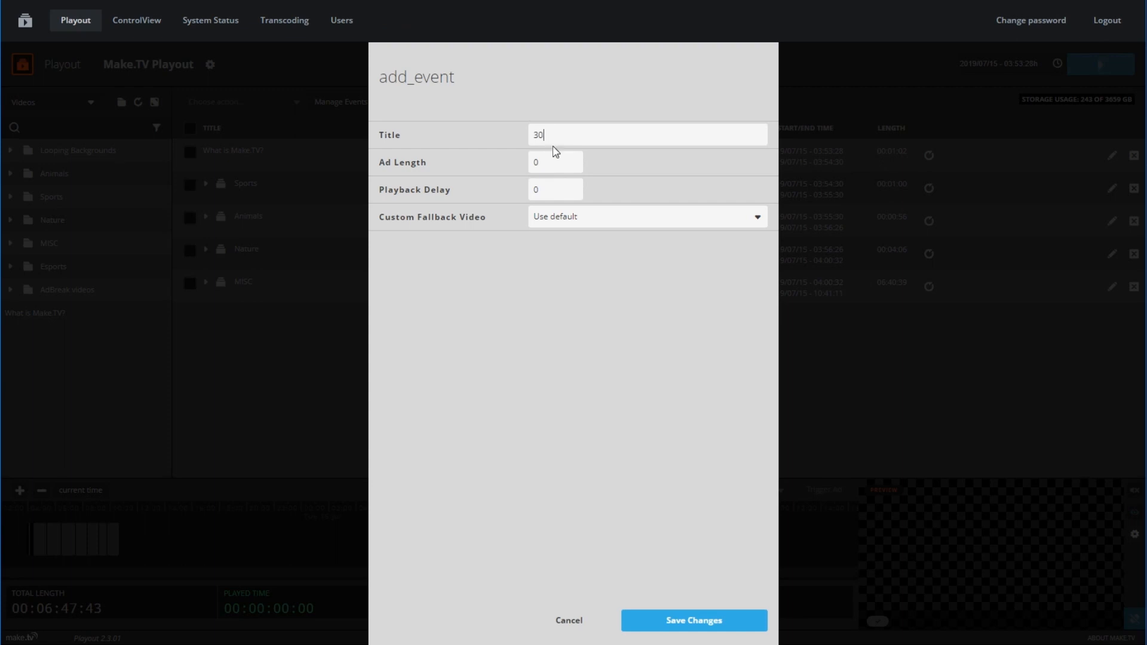
{"action": "left_click", "coordinate": [555, 162]}
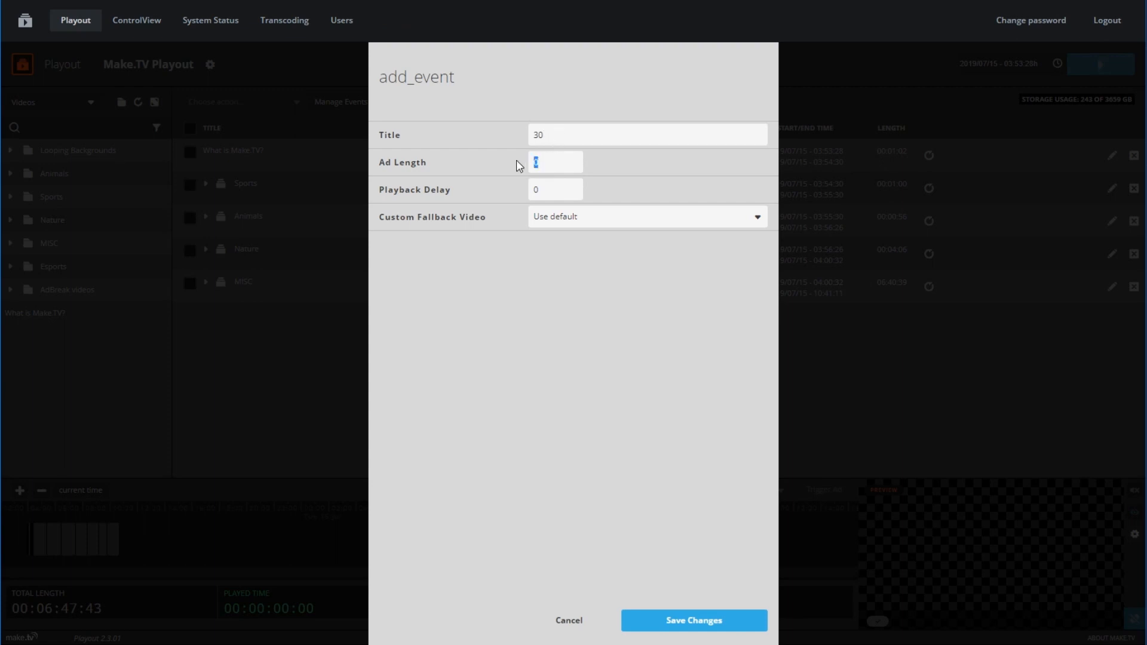
{"action": "type", "text": "30"}
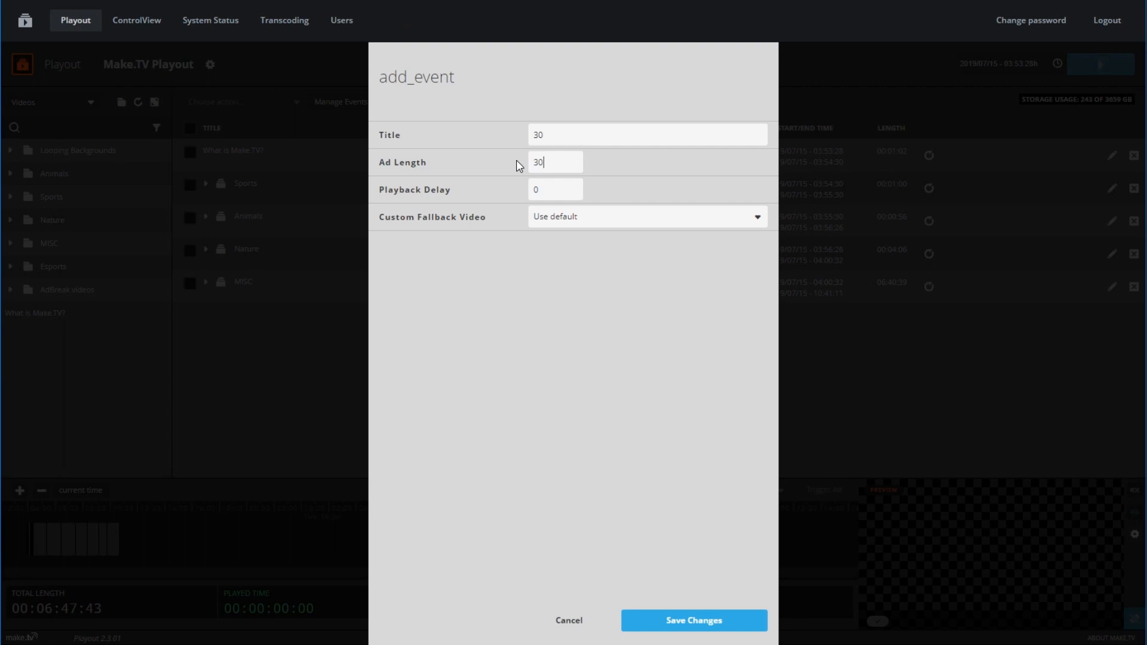
{"action": "mouse_move", "coordinate": [656, 182]}
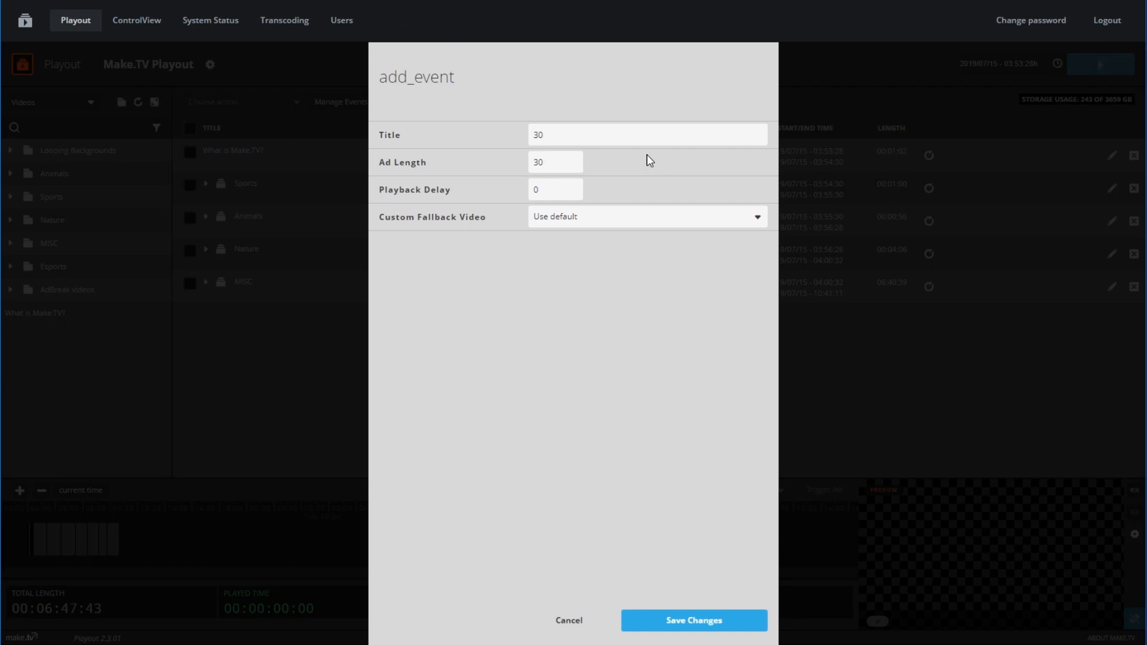
{"action": "mouse_move", "coordinate": [653, 158]}
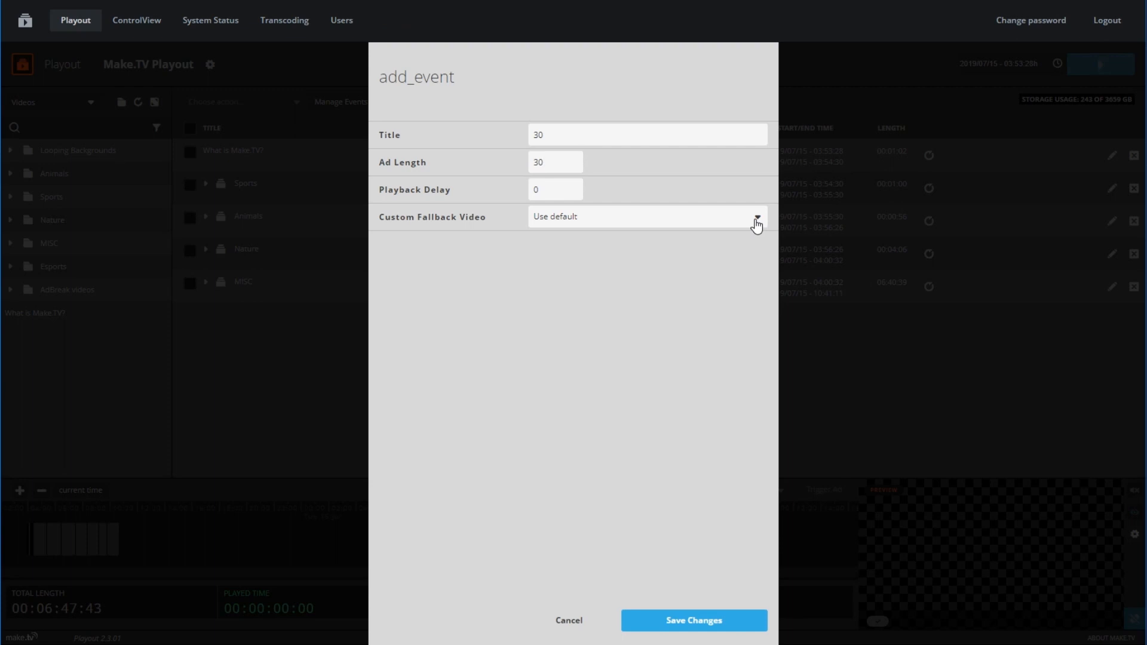
{"action": "mouse_move", "coordinate": [760, 231]}
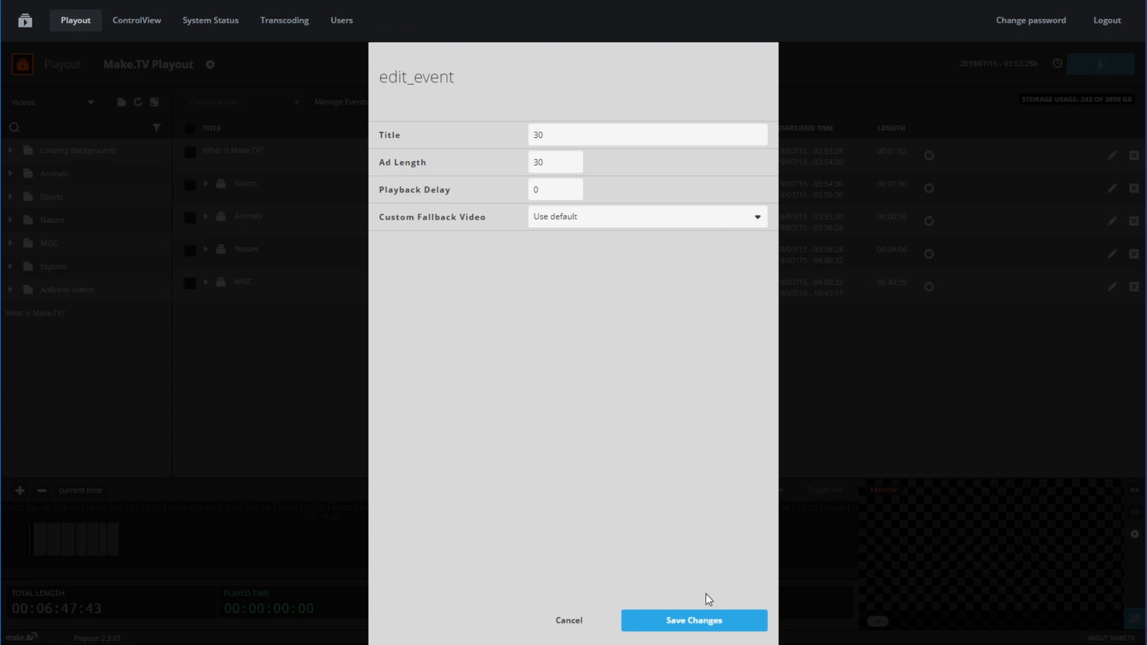
{"action": "left_click", "coordinate": [691, 620]}
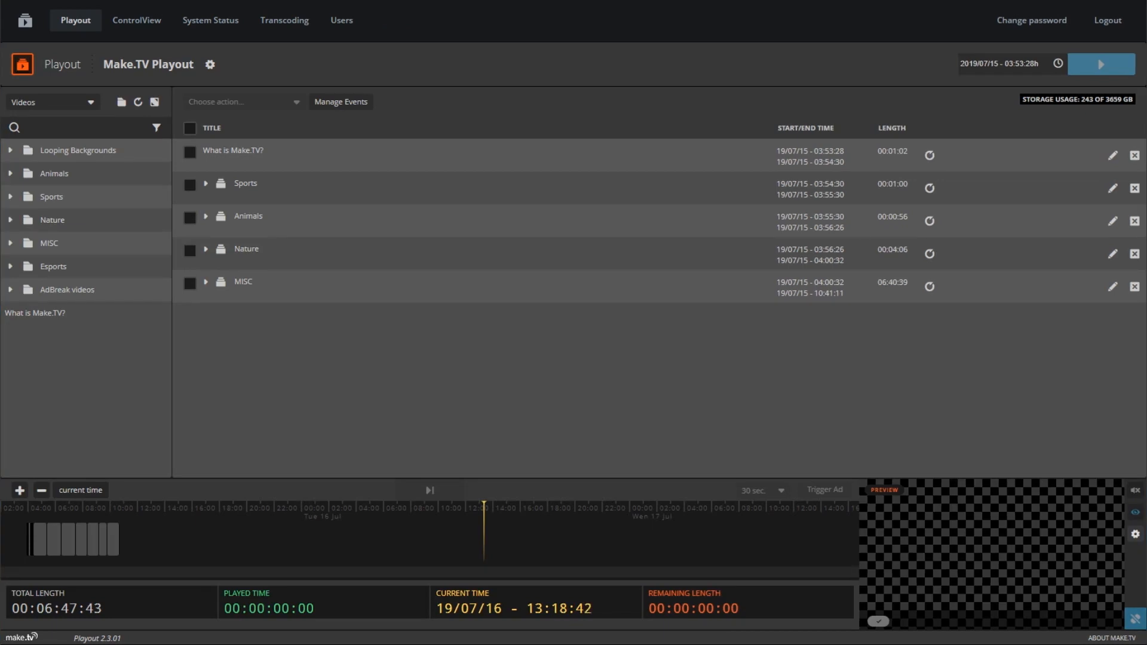
{"action": "mouse_move", "coordinate": [456, 28]}
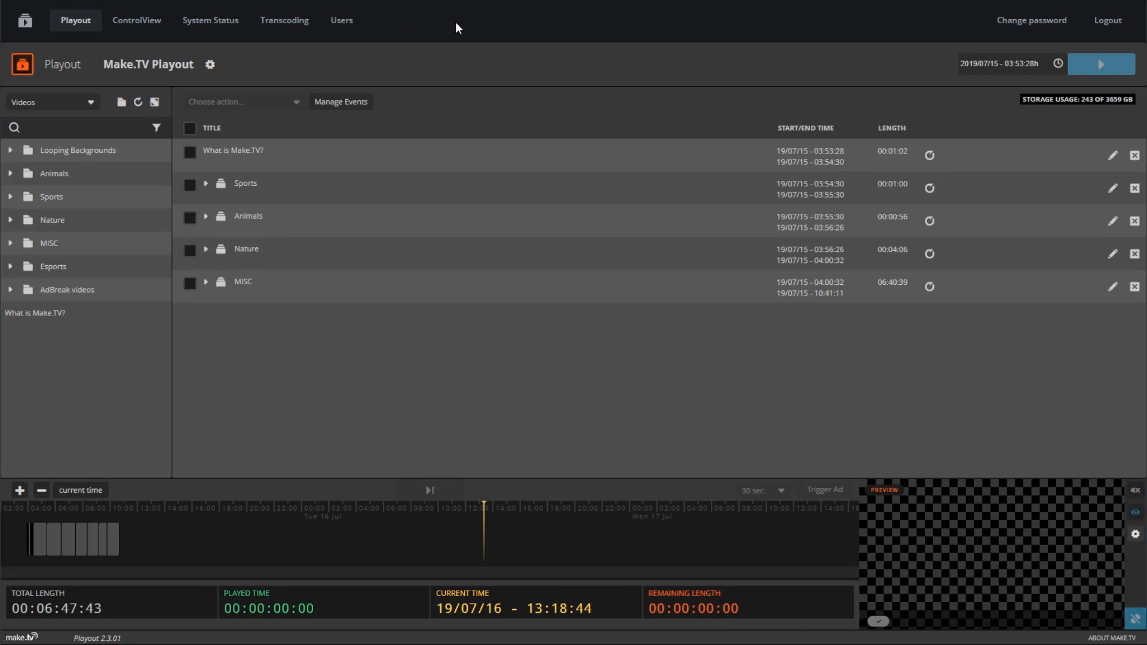
Attach the [0s] 30 ad event to the What is Make.TV? clip at 00:01:01 and save
{"action": "left_click", "coordinate": [232, 154]}
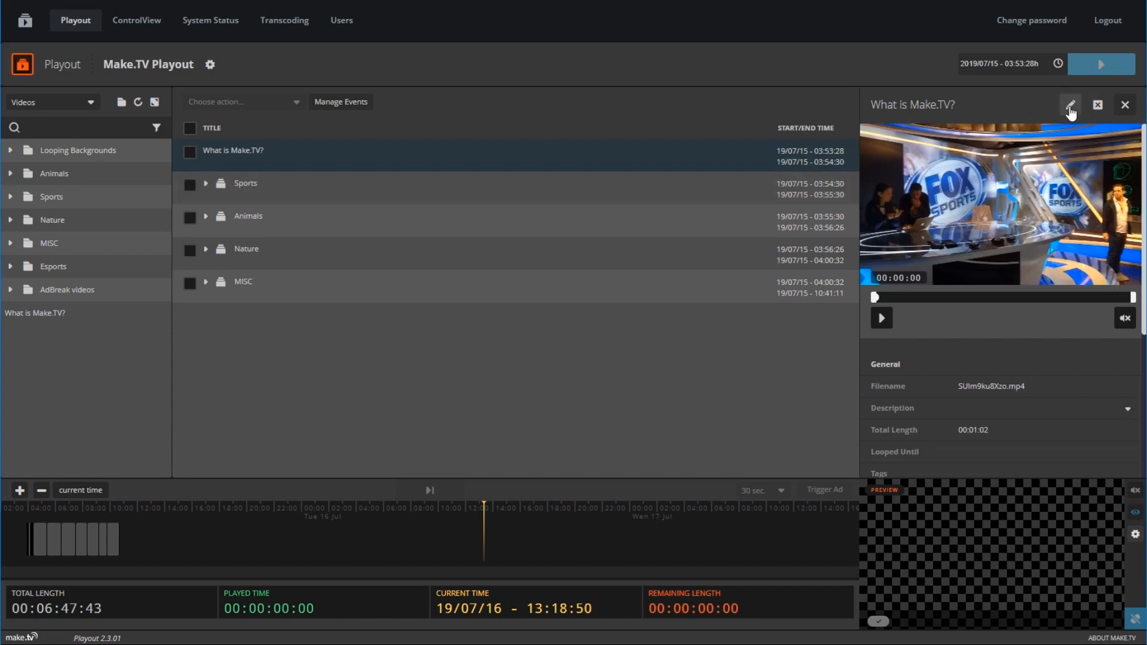
{"action": "left_click", "coordinate": [1069, 105]}
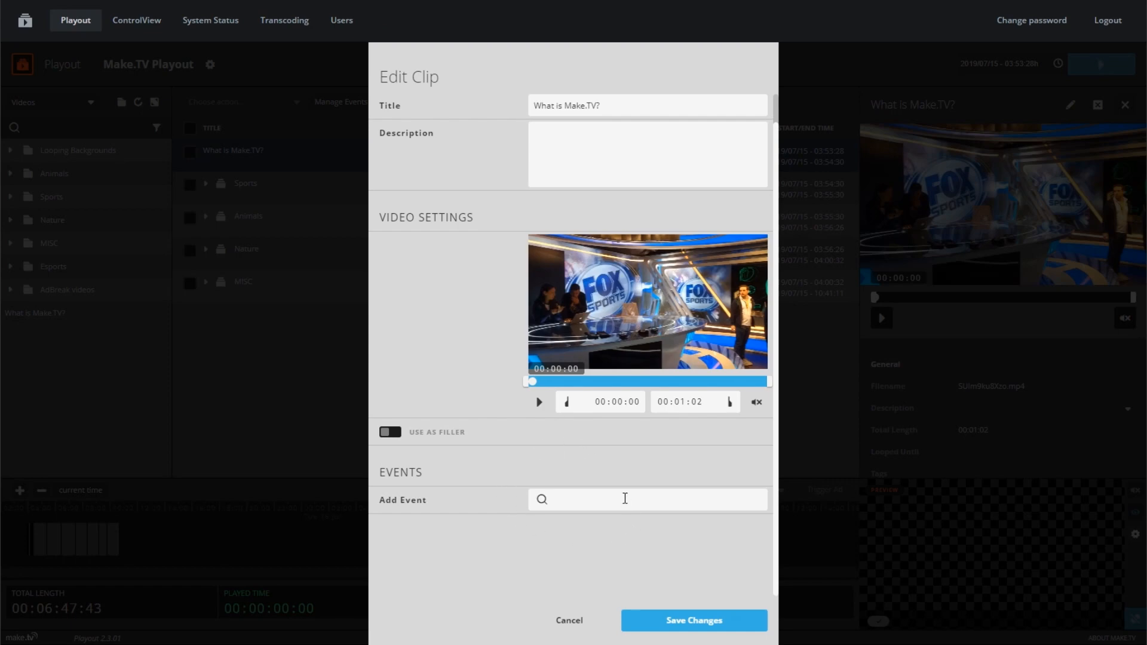
{"action": "type", "text": "3"}
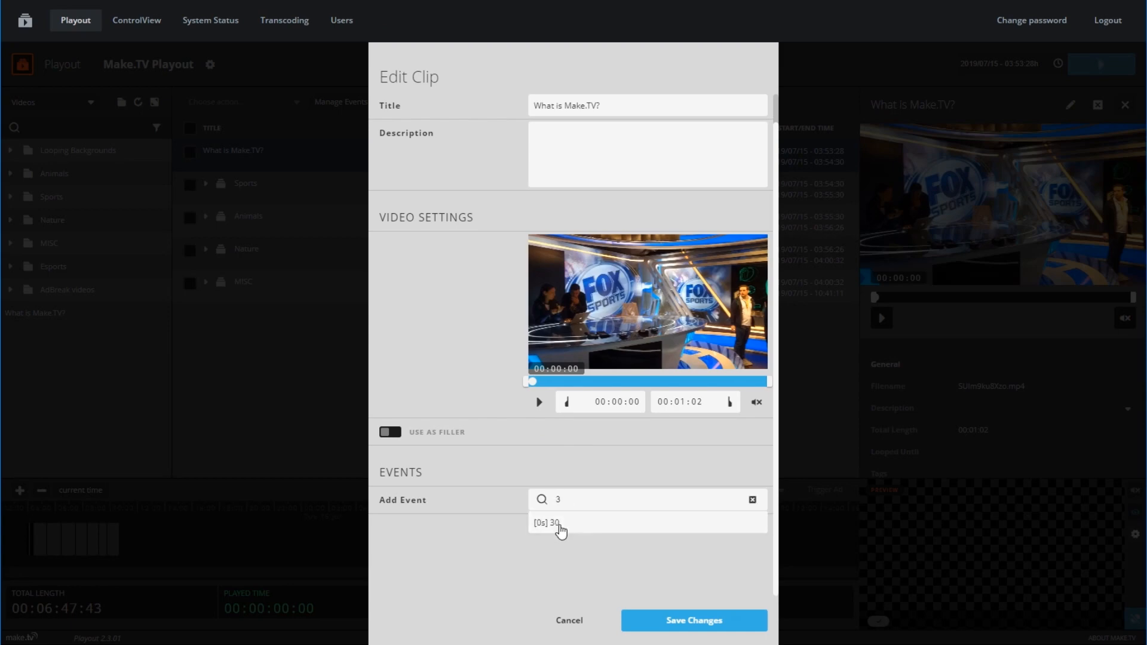
{"action": "left_click", "coordinate": [545, 522]}
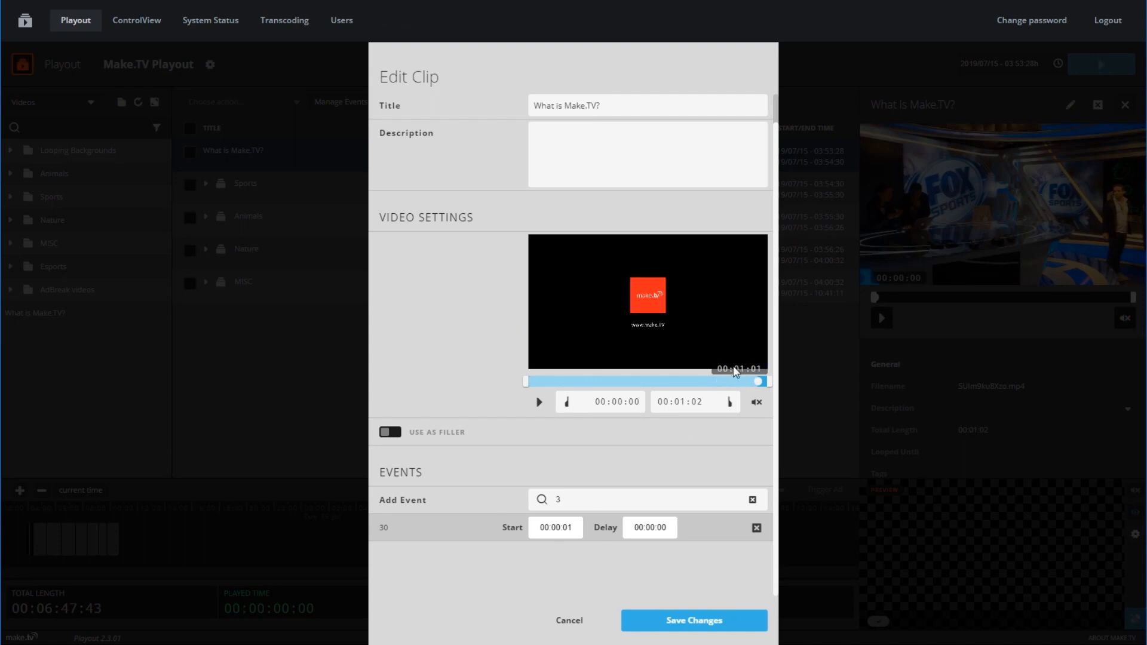
{"action": "left_click", "coordinate": [555, 527]}
{"action": "type", "text": ":01"}
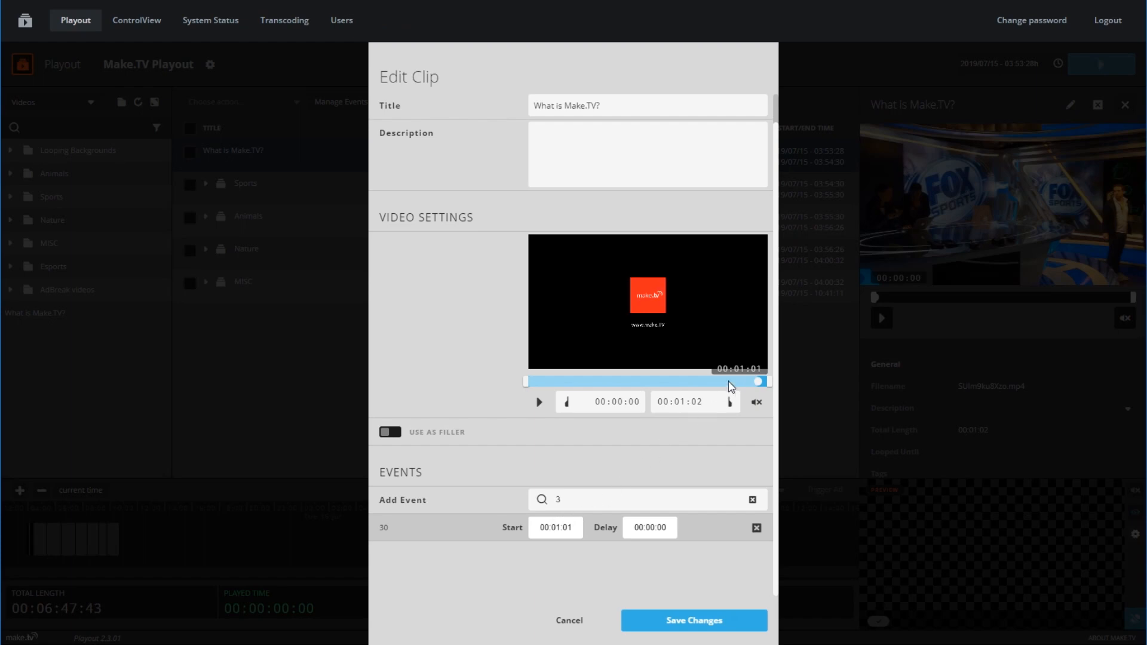
{"action": "left_click", "coordinate": [692, 620]}
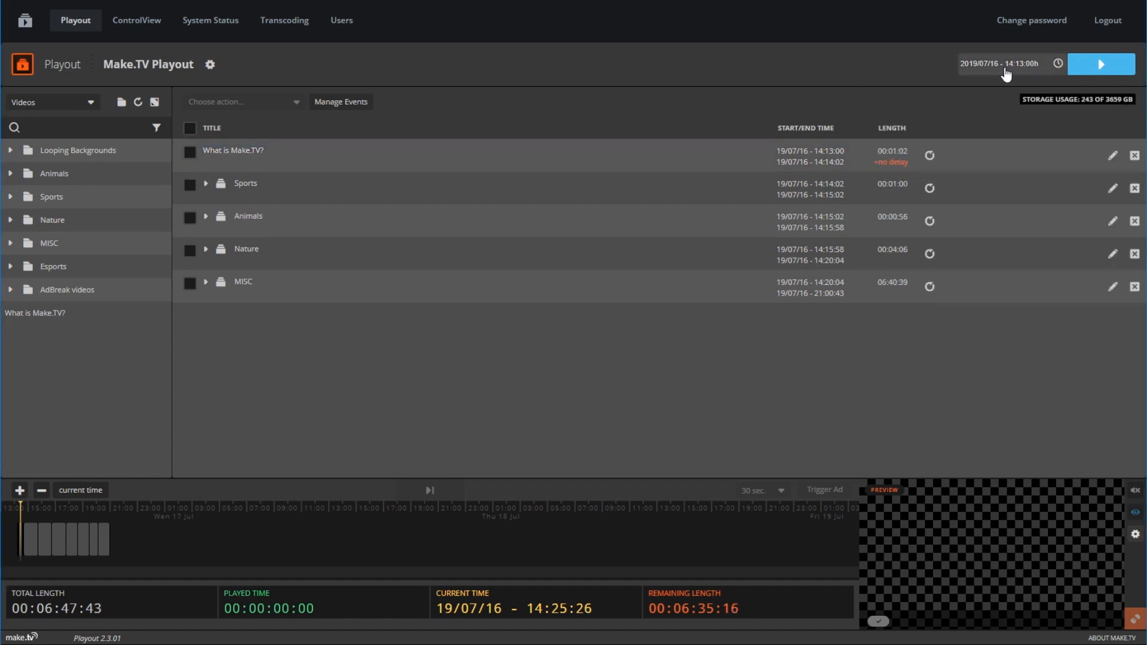
{"action": "mouse_move", "coordinate": [1017, 75]}
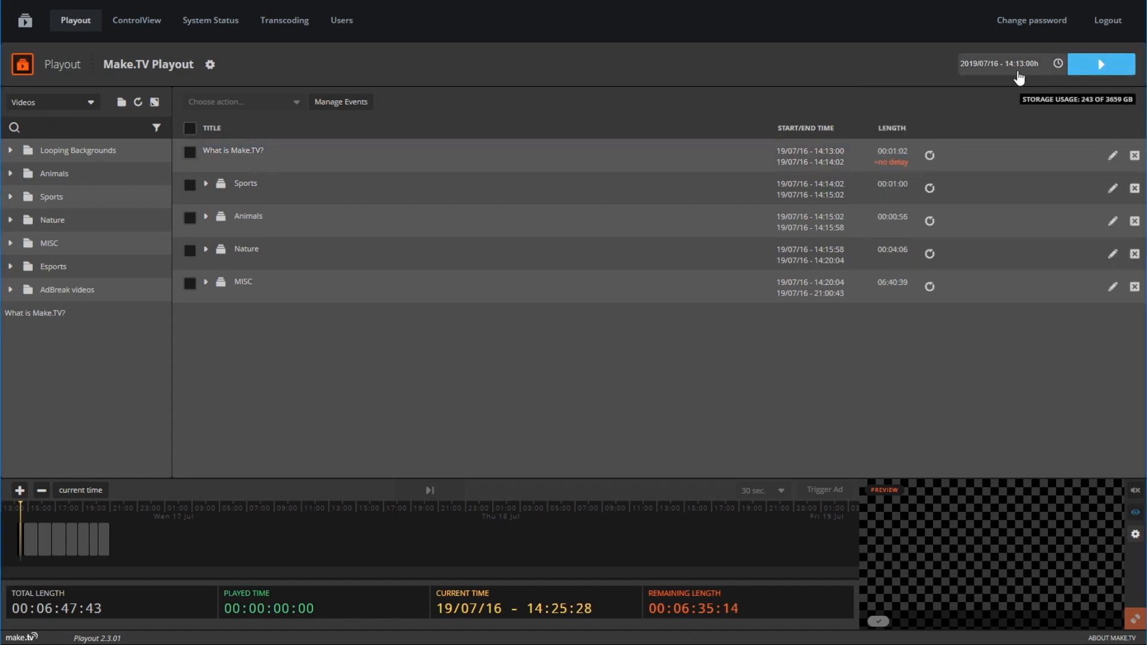
Set the playlist start to 14:26 on 2019/07/16 and start playout
{"action": "left_click", "coordinate": [1007, 64]}
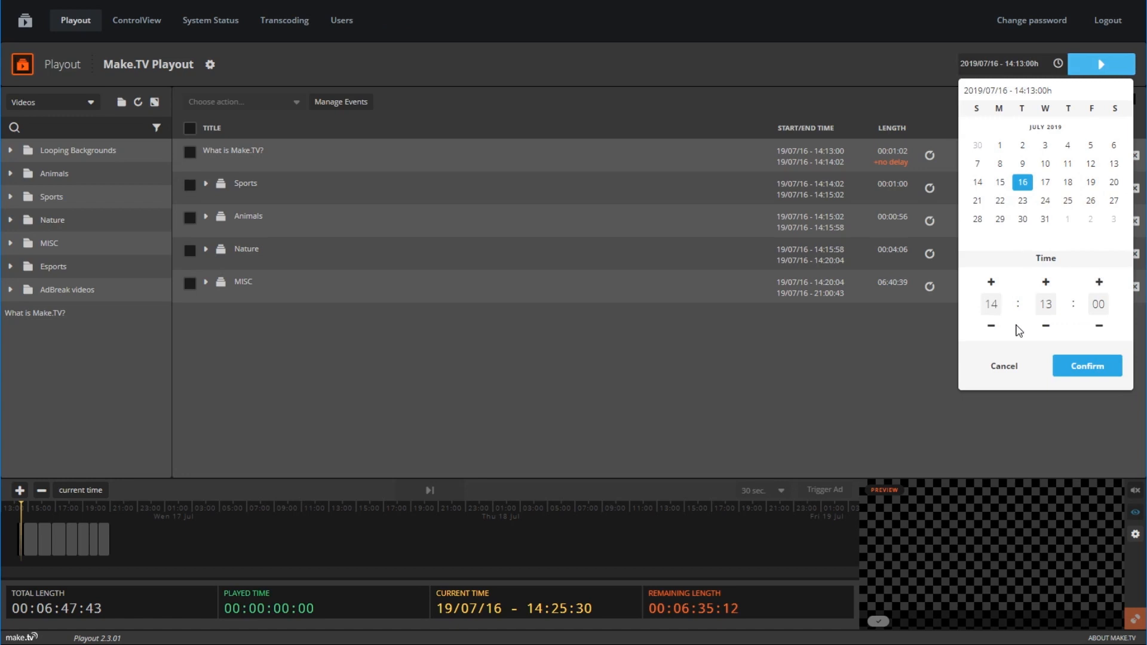
{"action": "left_click", "coordinate": [1045, 303]}
{"action": "type", "text": "25"}
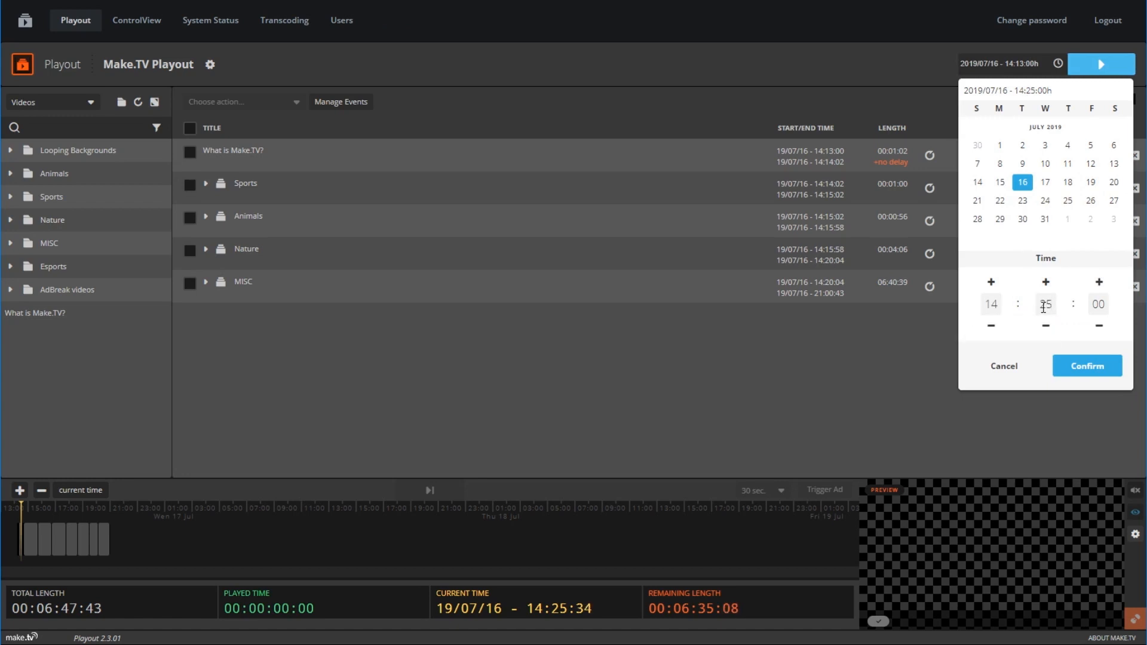
{"action": "left_click", "coordinate": [1086, 366]}
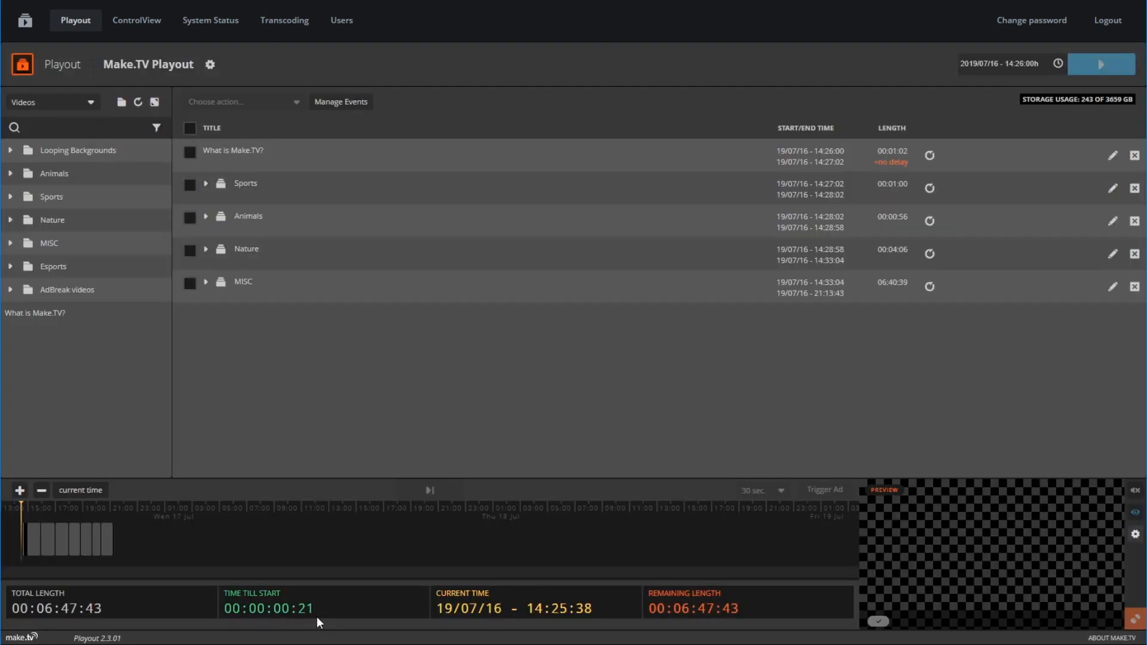
{"action": "left_click", "coordinate": [1100, 64]}
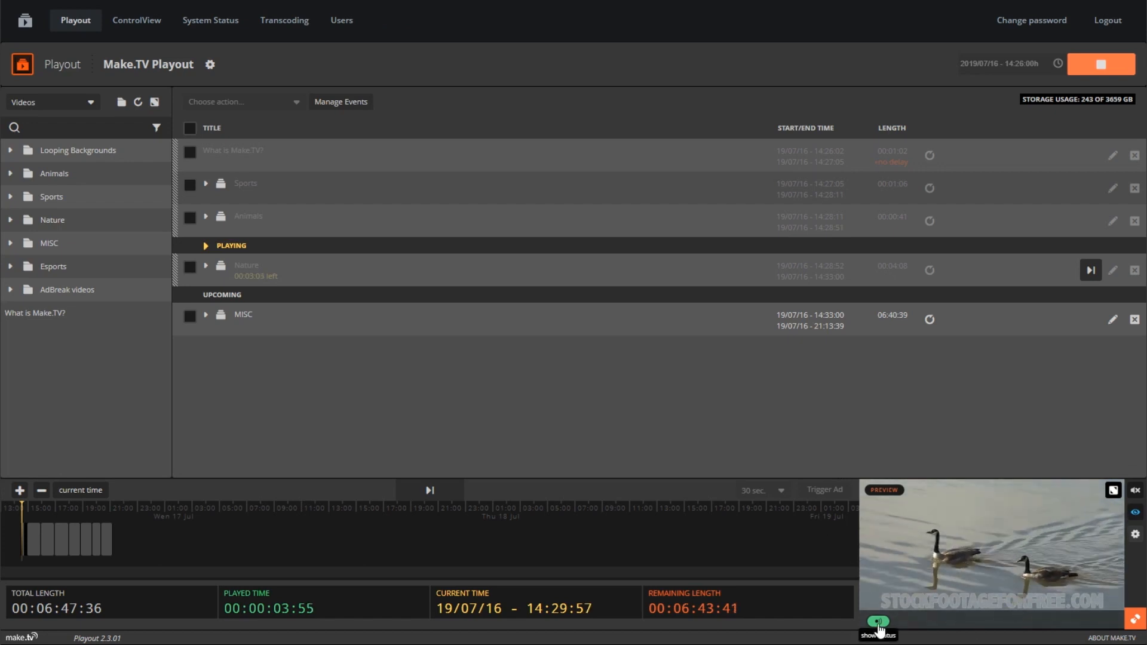
{"action": "left_click", "coordinate": [877, 624]}
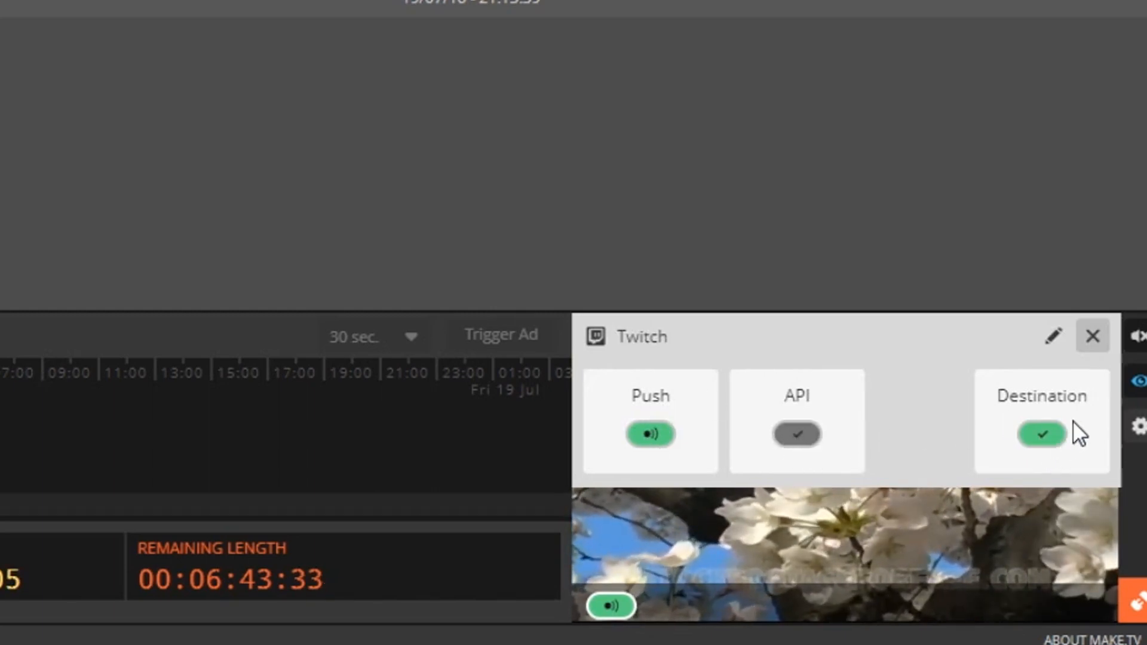
{"action": "left_click", "coordinate": [1093, 336]}
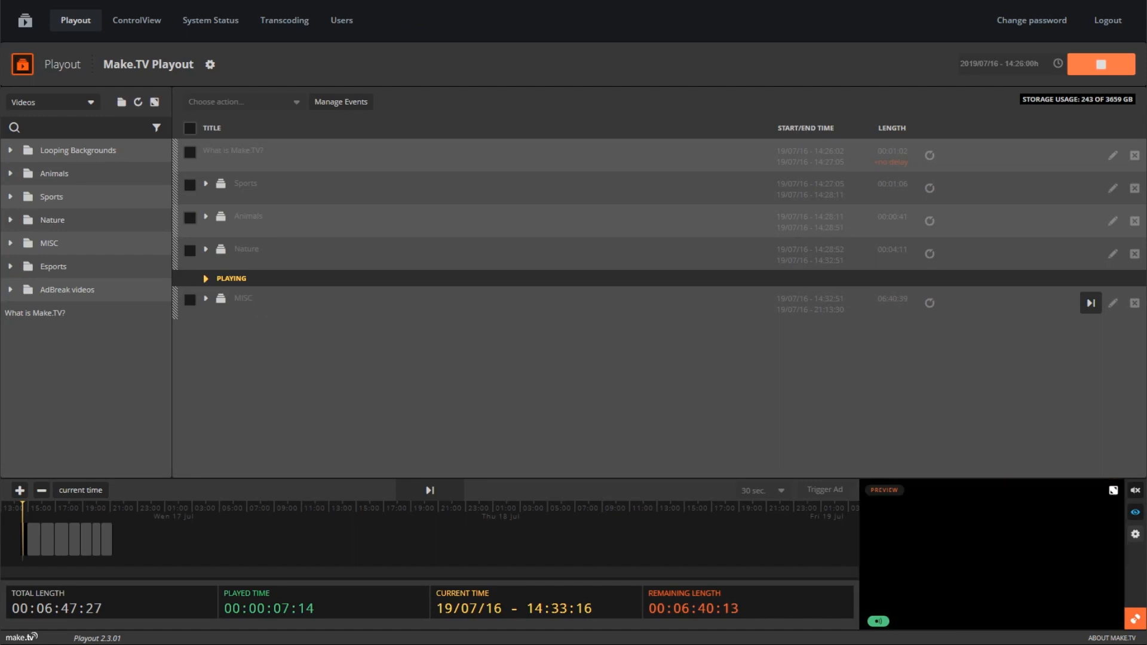
{"action": "mouse_move", "coordinate": [605, 598]}
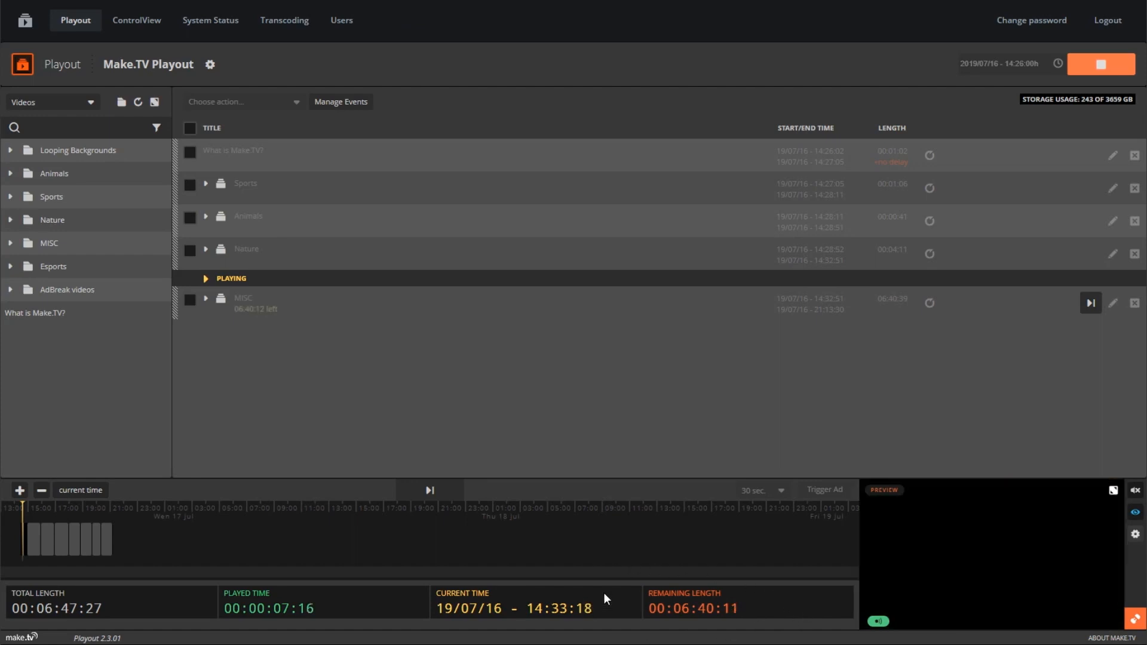